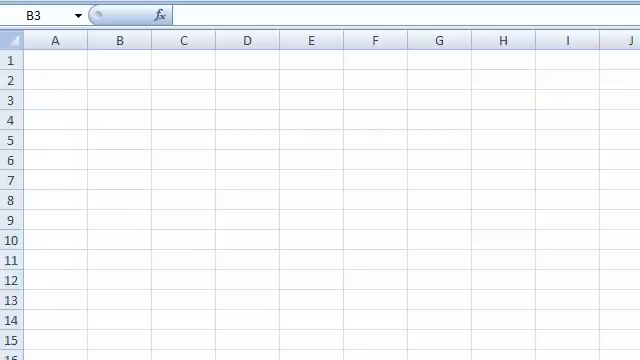
pyautogui.moveTo(176, 132)
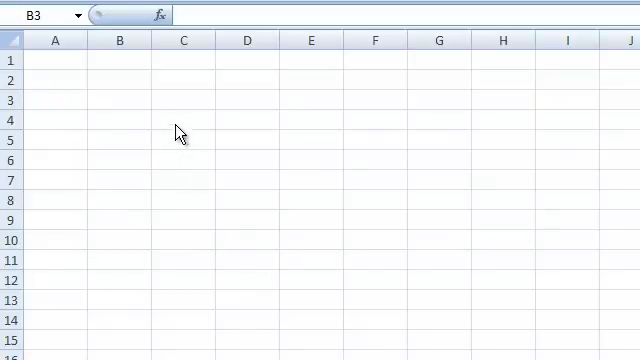
# - Enter a multiplication formula in B3 so the cell displays its calculated result
pyautogui.click(120, 100)
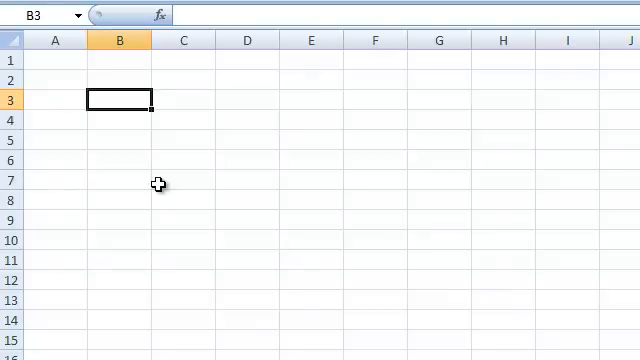
pyautogui.write('=')
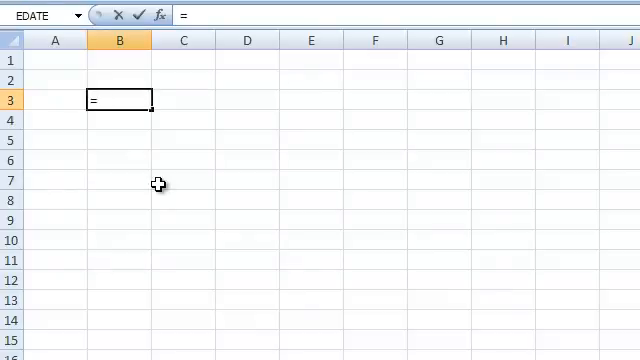
pyautogui.write('5*3')
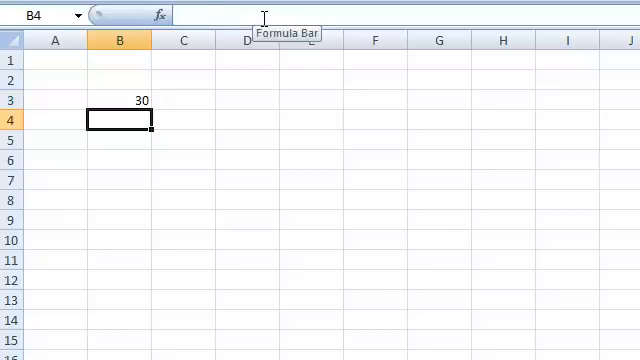
# - Enter simple arithmetic formulas (=5..., =5*, =5/3) in B4 to B6 giving 8, 2 and 15
pyautogui.click(118, 100)
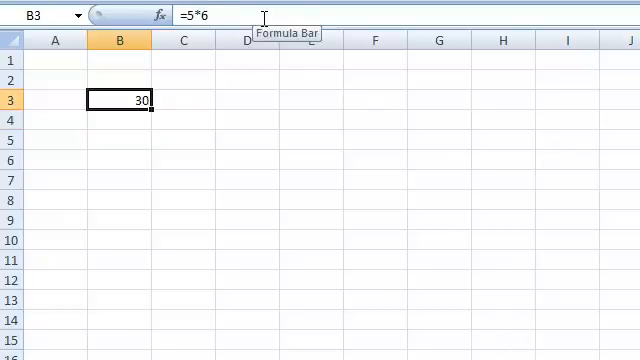
pyautogui.write('=5')
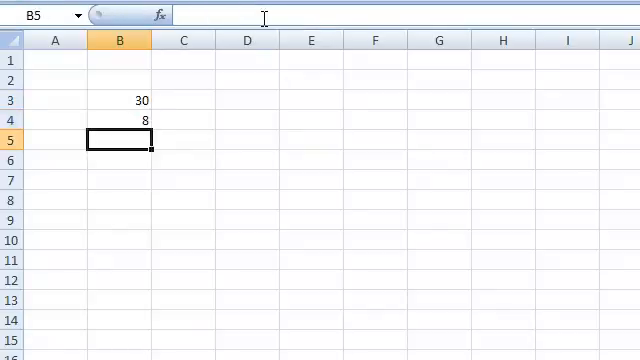
pyautogui.write('=5')
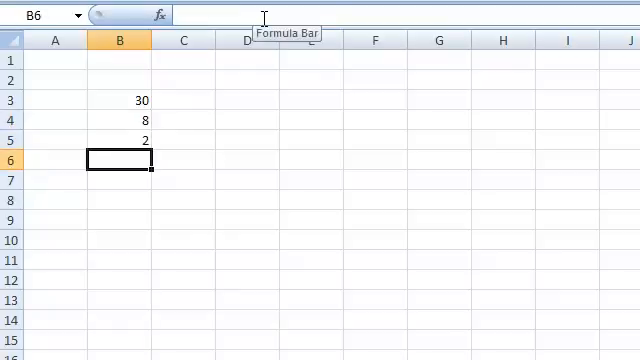
pyautogui.write('=5*')
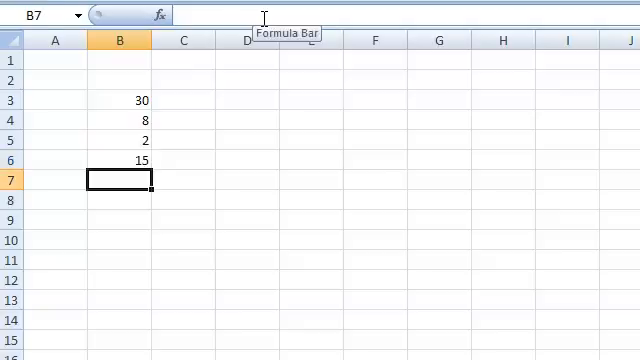
pyautogui.write('=5/3')
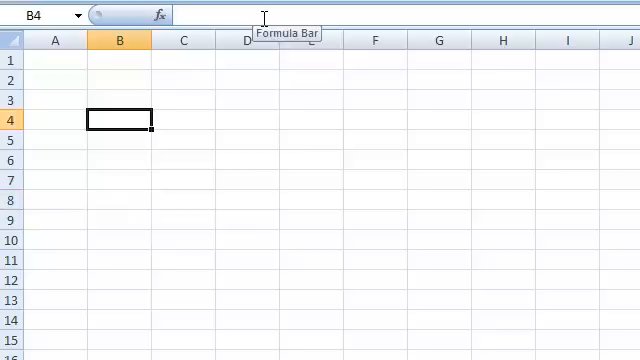
# - Enter 3 in B3 and the formula =5*B3 in B5, giving 15
pyautogui.write('3')
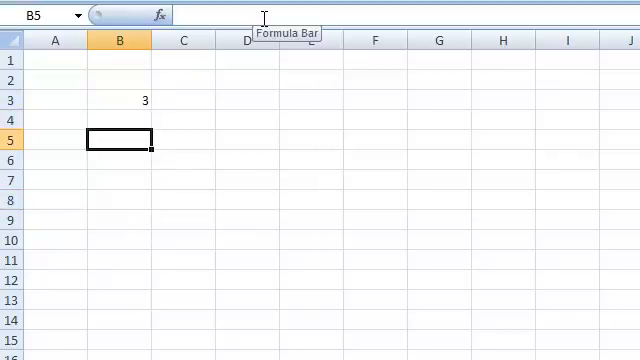
pyautogui.write('=')
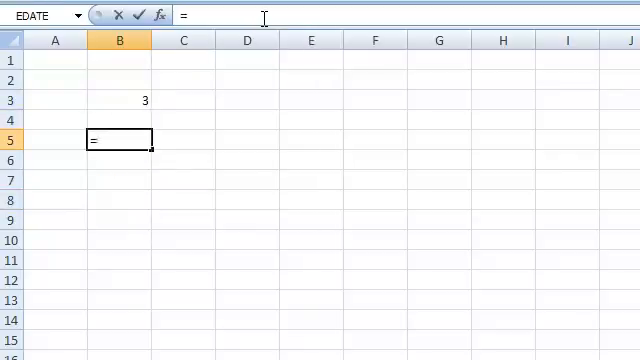
pyautogui.write('5*B')
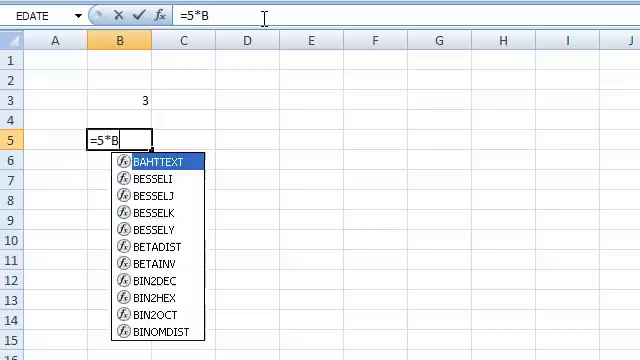
pyautogui.press('enter')
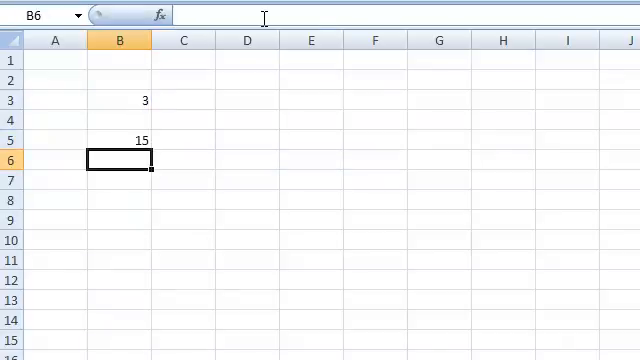
# - Build the formula =5+B3 in B6 by picking cell B3, giving 8
pyautogui.write('=')
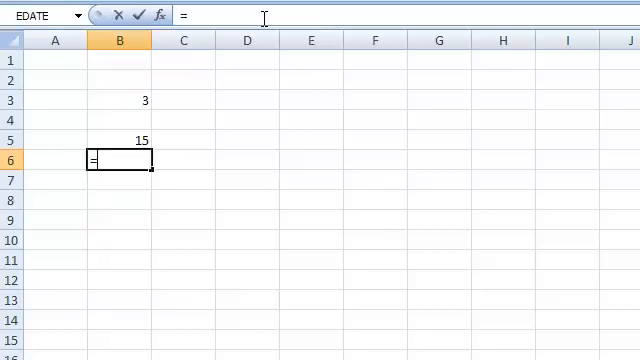
pyautogui.write('5')
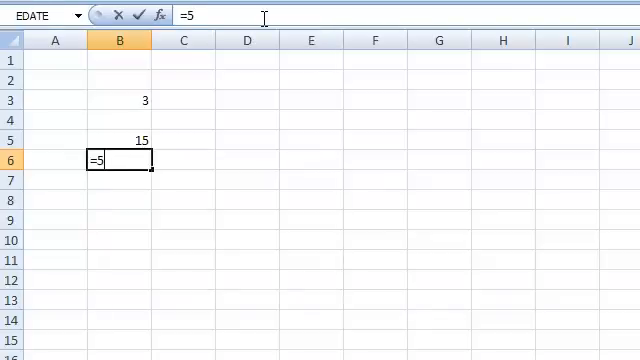
pyautogui.write('+')
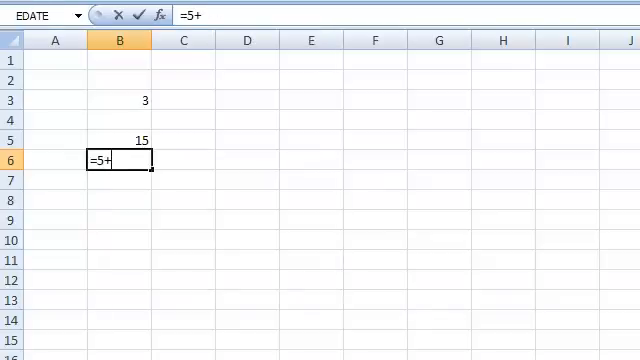
pyautogui.click(116, 100)
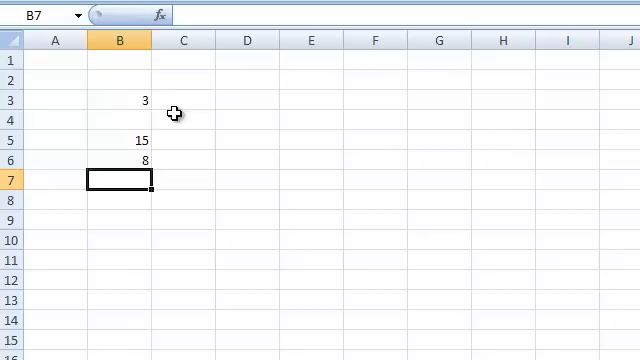
# - Change B3 to 1000 so B5 and B6 recalculate to 5000 and 1005
pyautogui.click(118, 100)
pyautogui.write('1000')
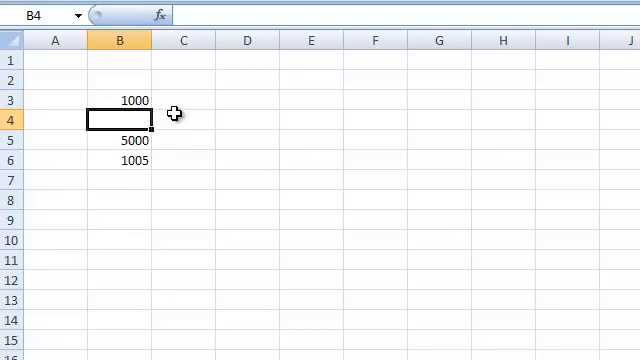
pyautogui.moveTo(568, 304)
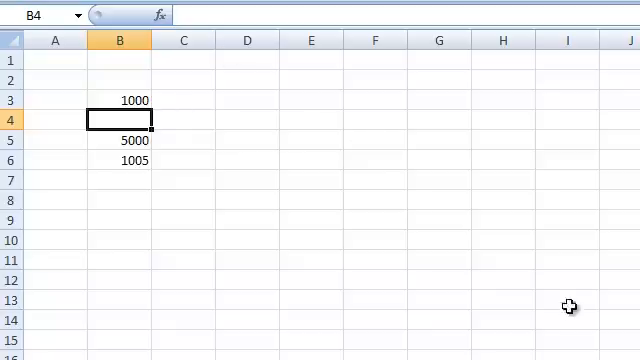